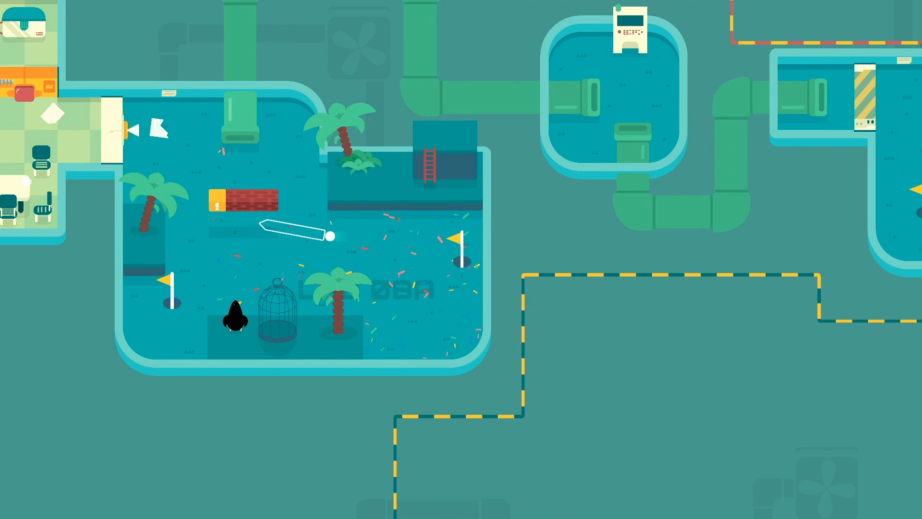
- Move across the hub map toward the space level terminal
scroll(down, 3)
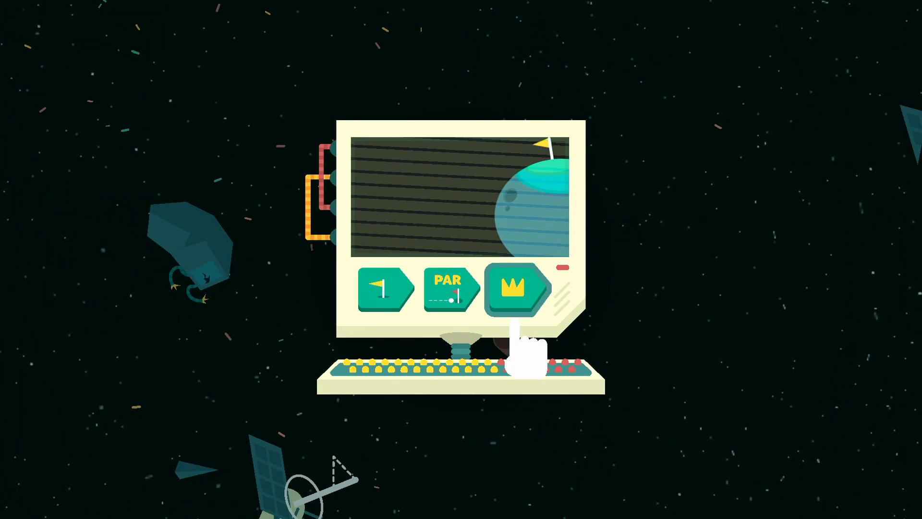
- Start the crown challenge on the space planet level terminal
click(385, 288)
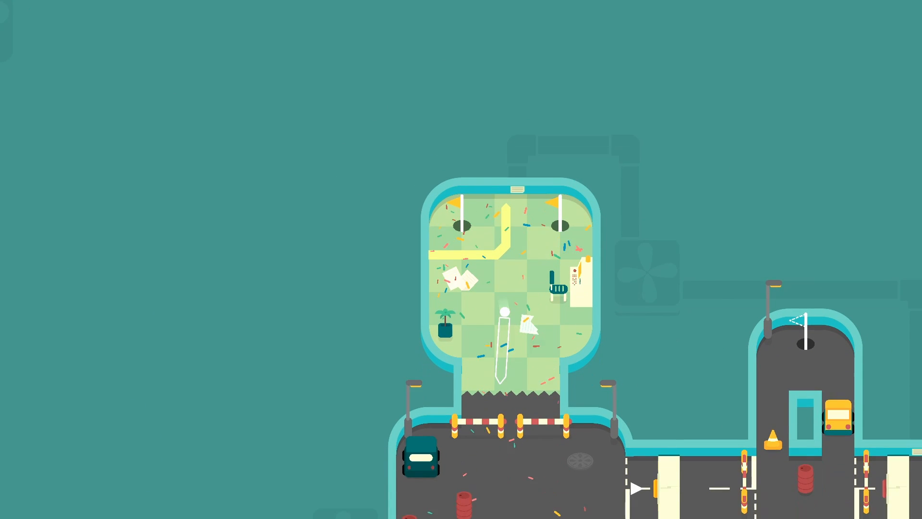
- Move down the level map to the road course with cars and barrels
scroll(down, 3)
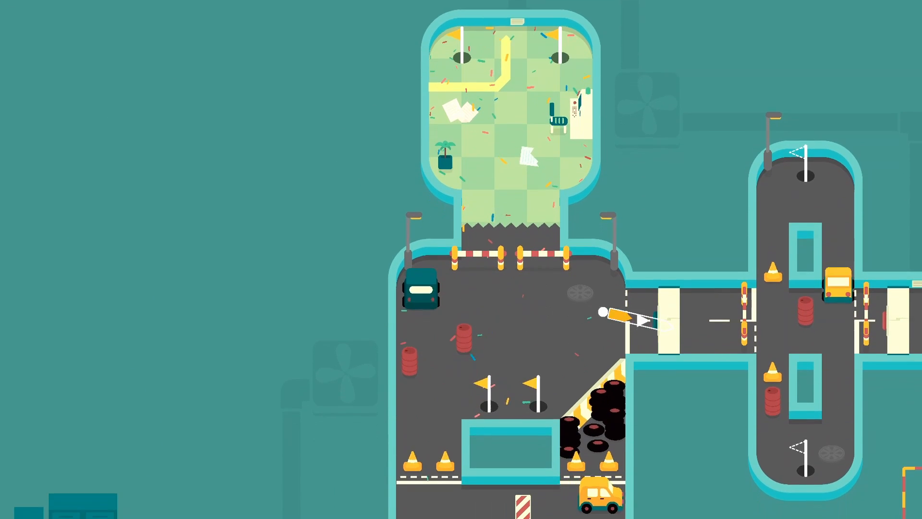